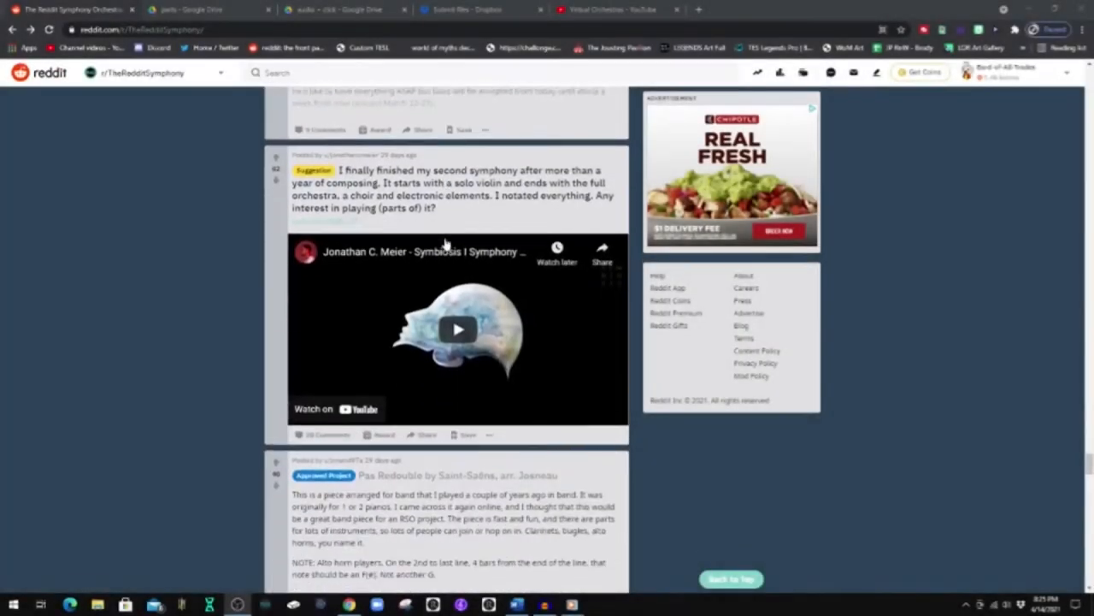
Open the Pas Redouble by Saint-Saëns project post from the r/TheRedditSymphony feed.
scroll(down, 3)
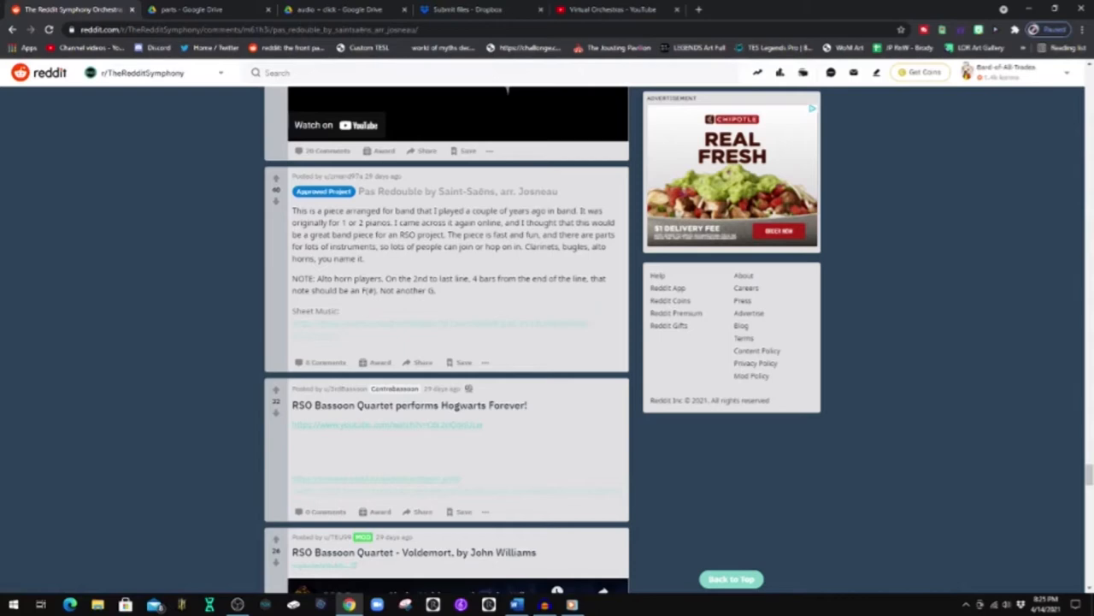
click(454, 192)
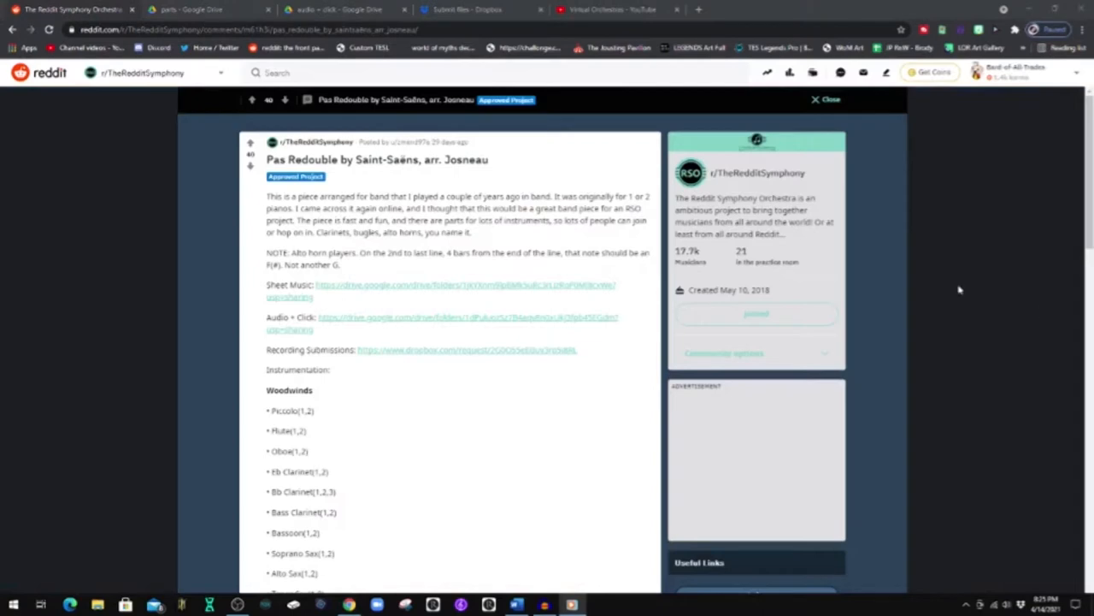
mouse_move(1029, 221)
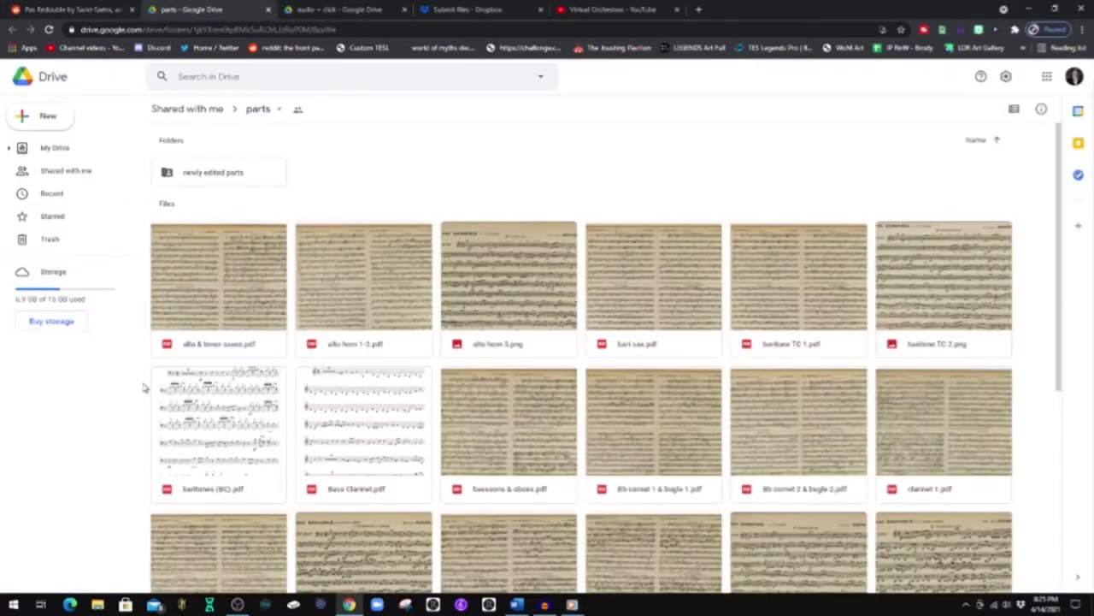
mouse_move(632, 28)
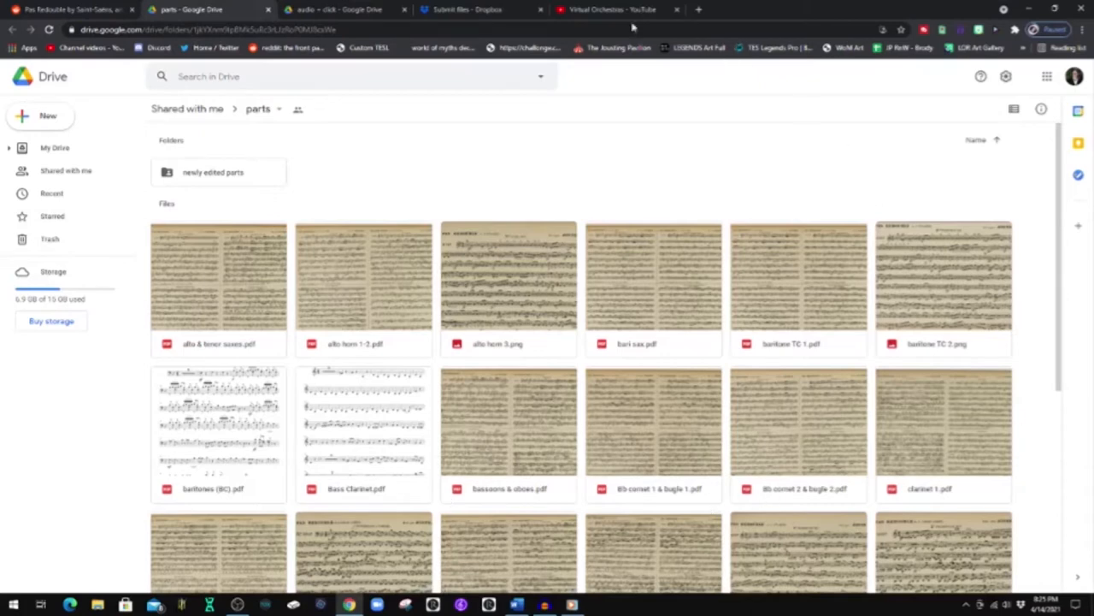
click(334, 10)
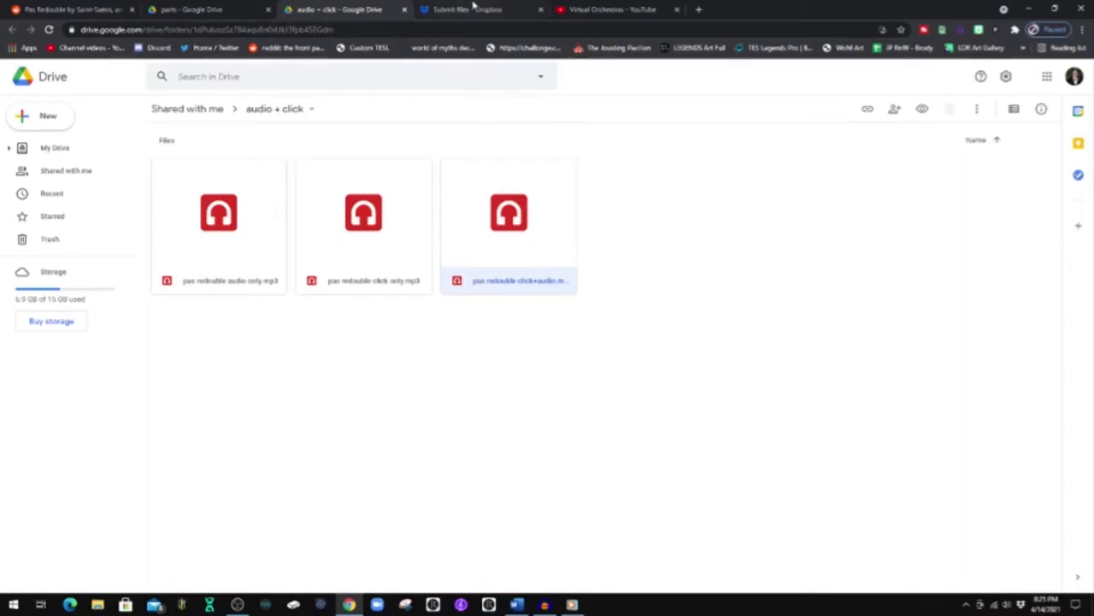
click(465, 10)
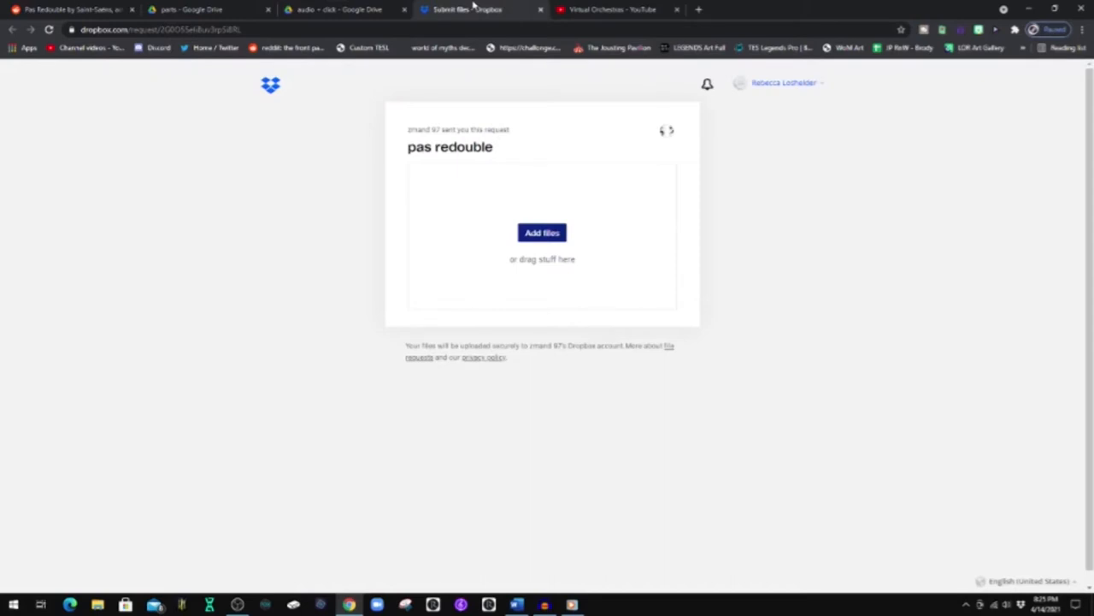
click(72, 10)
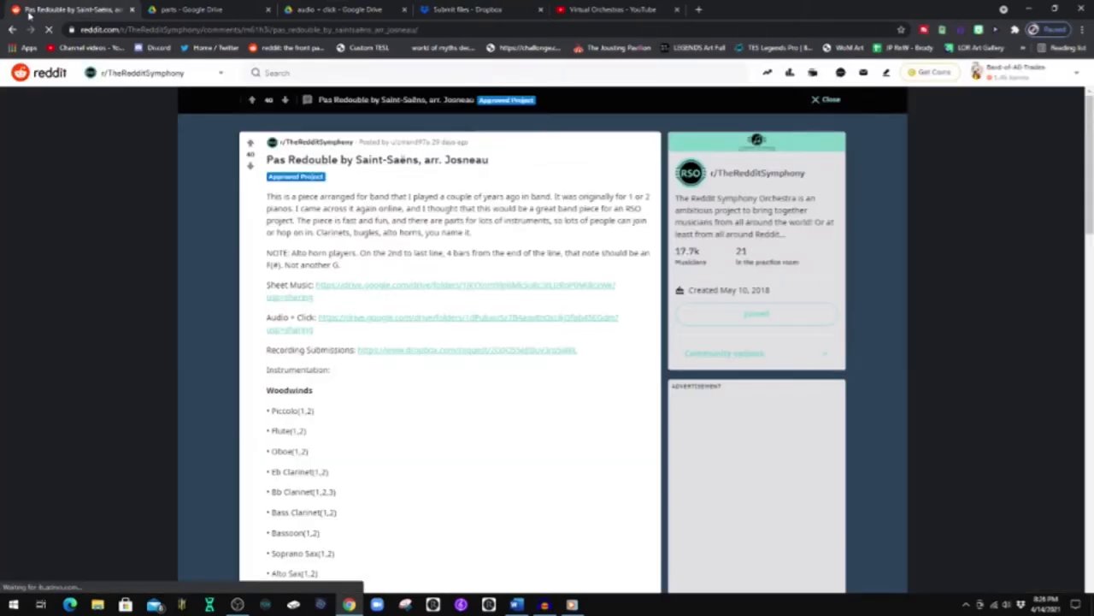
mouse_move(291, 274)
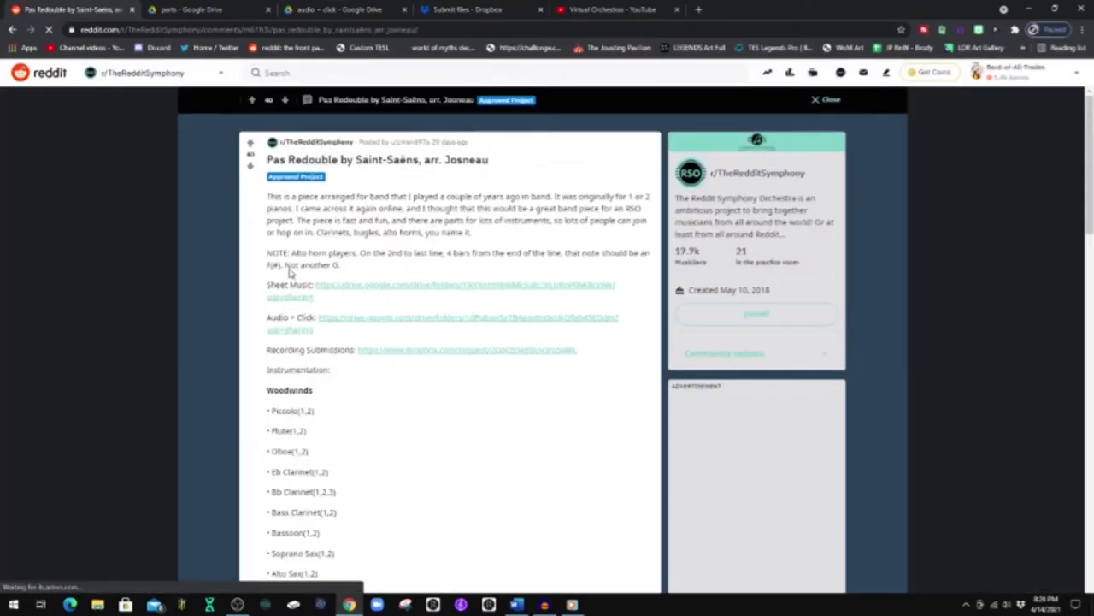
scroll(down, 3)
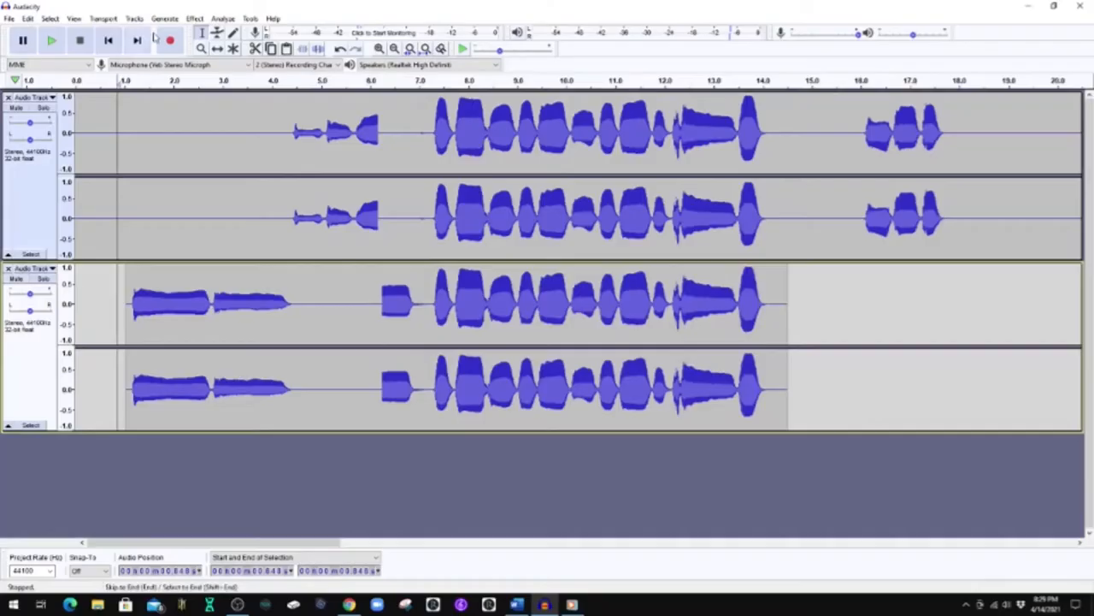
Splice the second take's opening long notes onto the start of the first take.
click(51, 41)
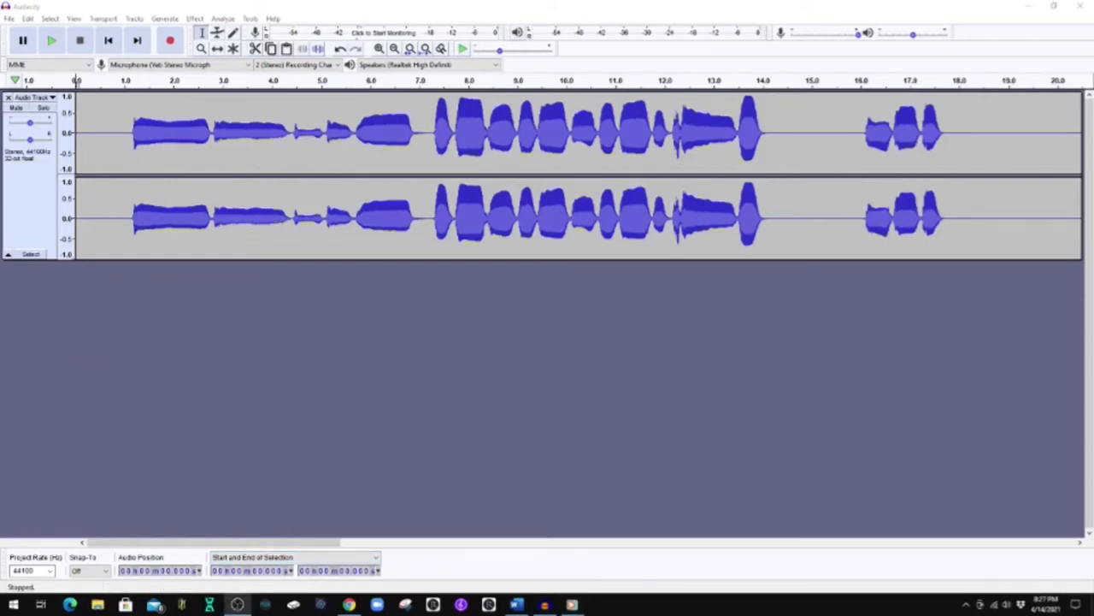
Audition the combined take, then add a new stereo track via Tracks > Add New.
click(51, 41)
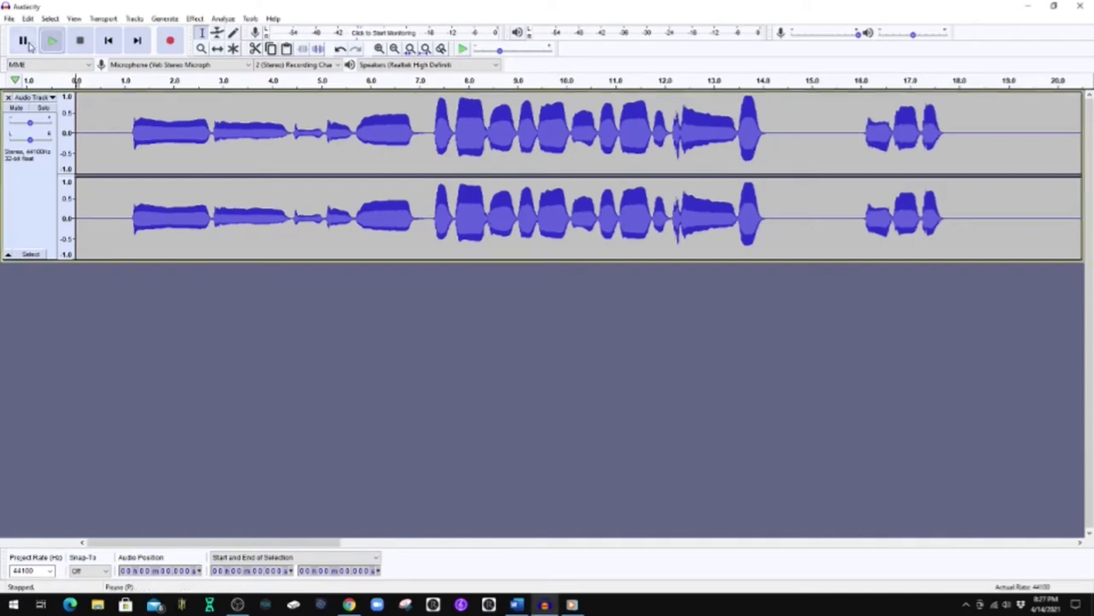
click(52, 41)
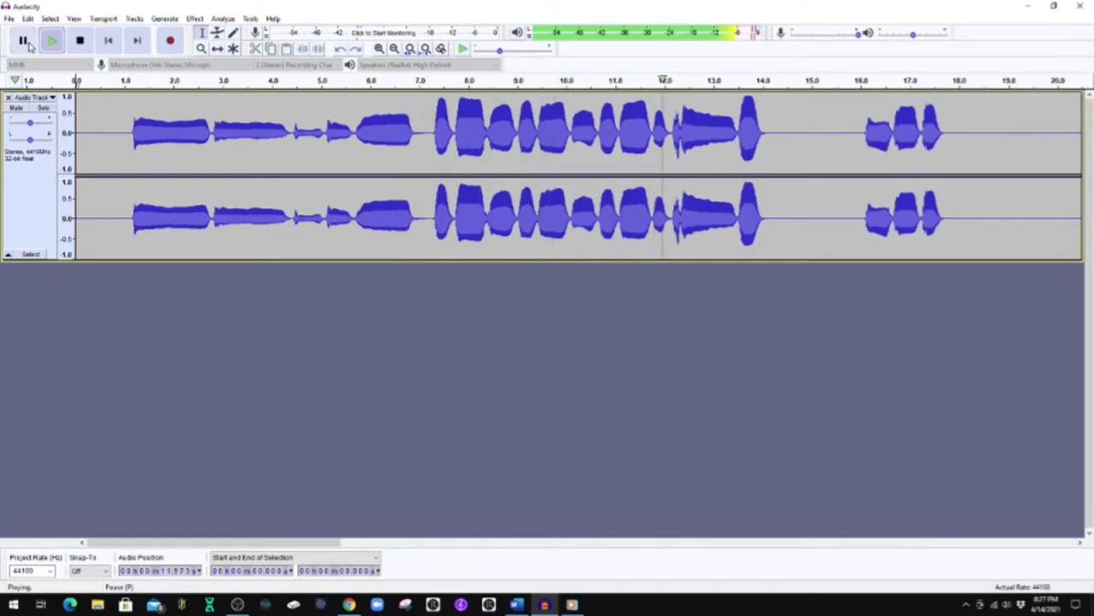
click(134, 17)
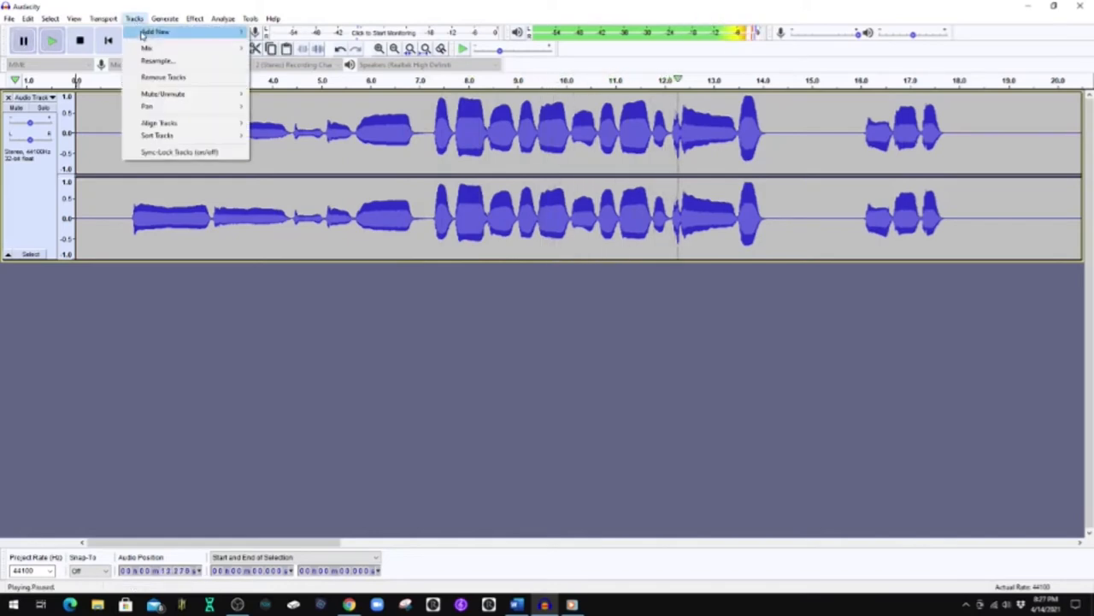
mouse_move(154, 31)
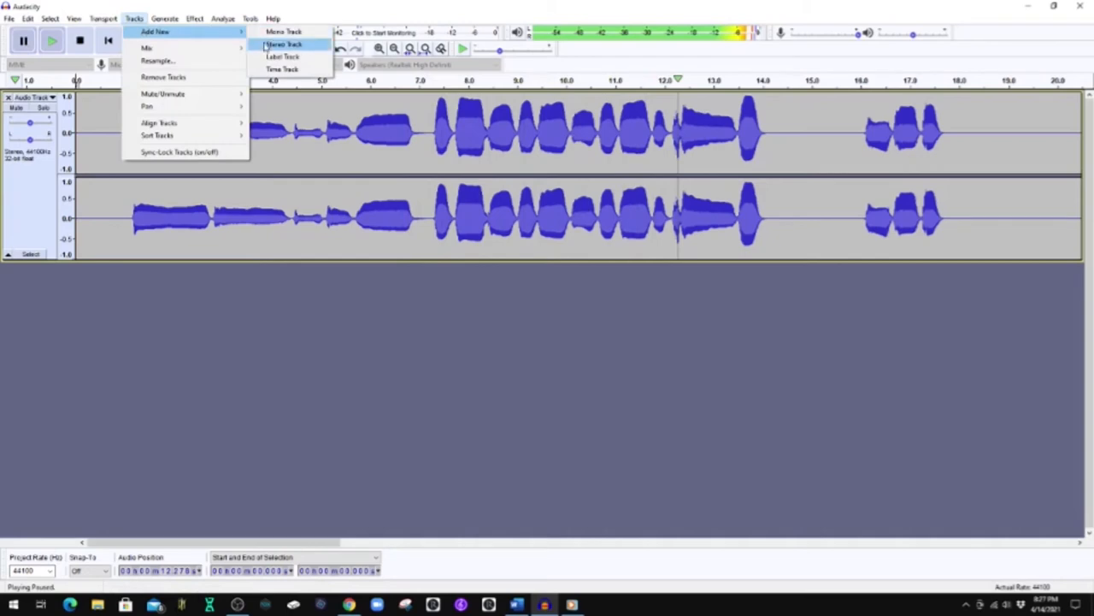
click(284, 44)
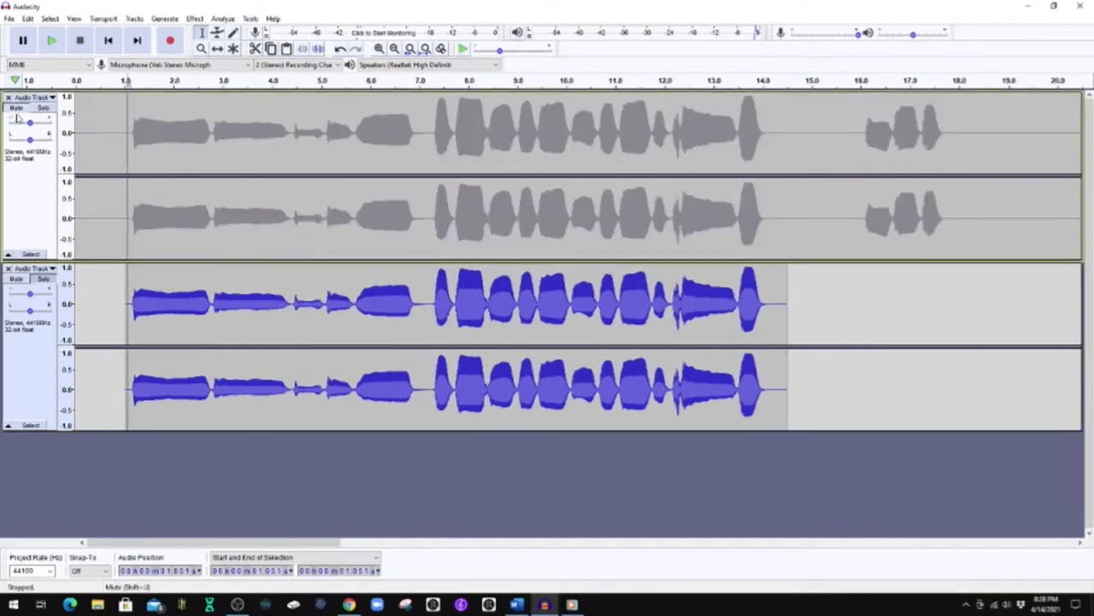
Unmute the upper take, mute the lower one, and silence the upper take's opening notes.
click(51, 41)
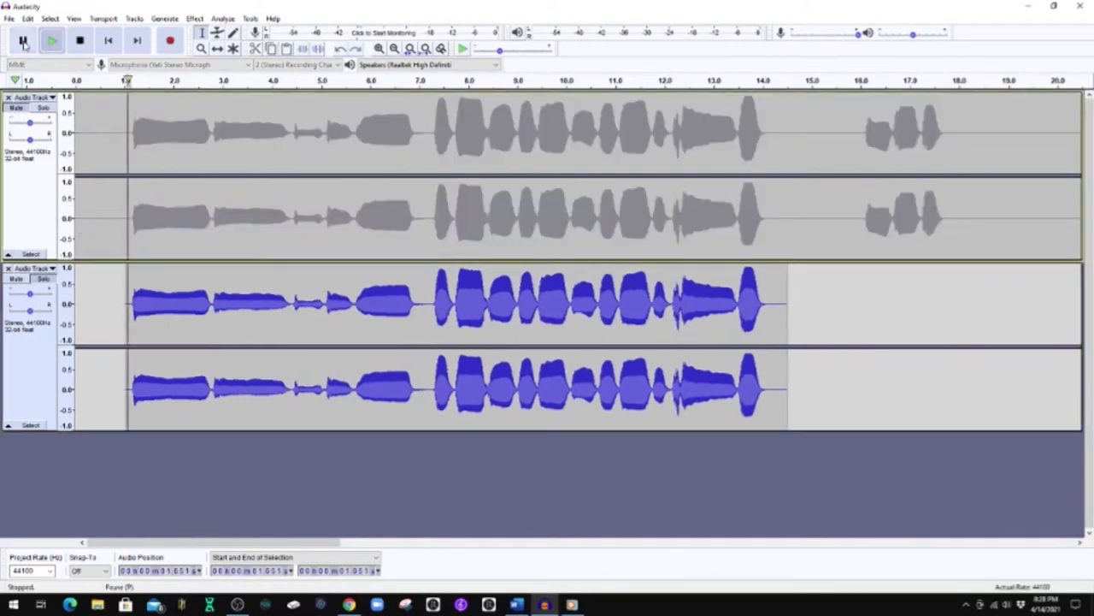
click(51, 41)
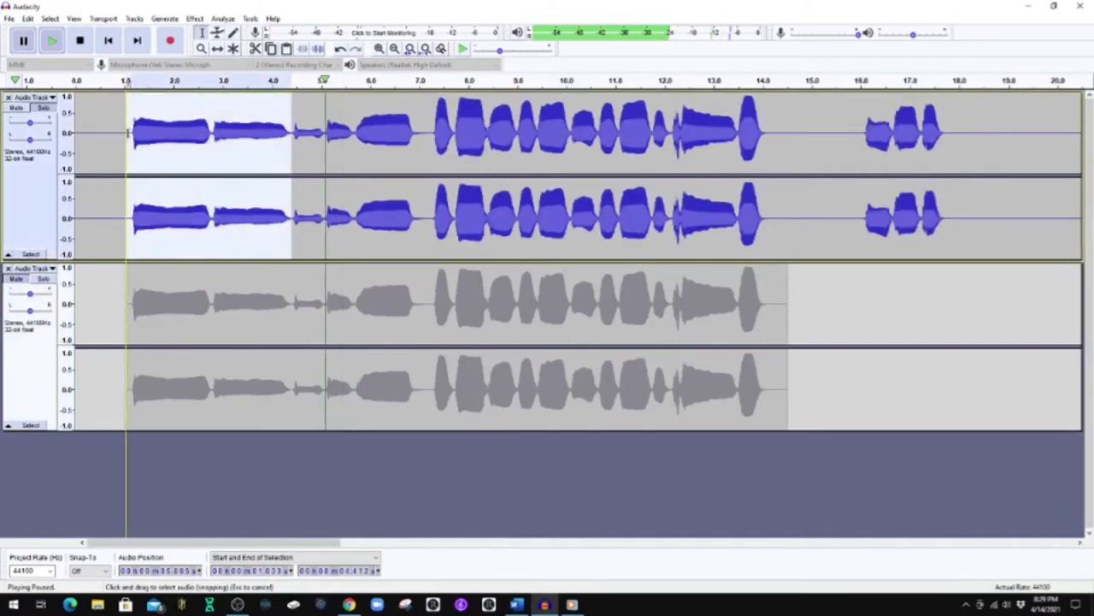
click(27, 17)
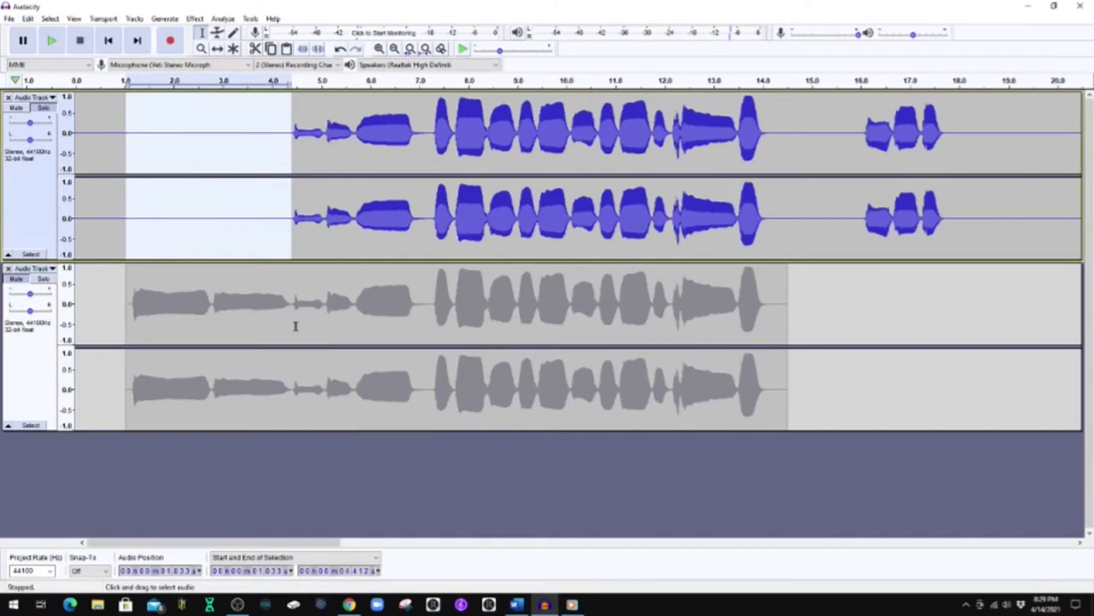
click(27, 18)
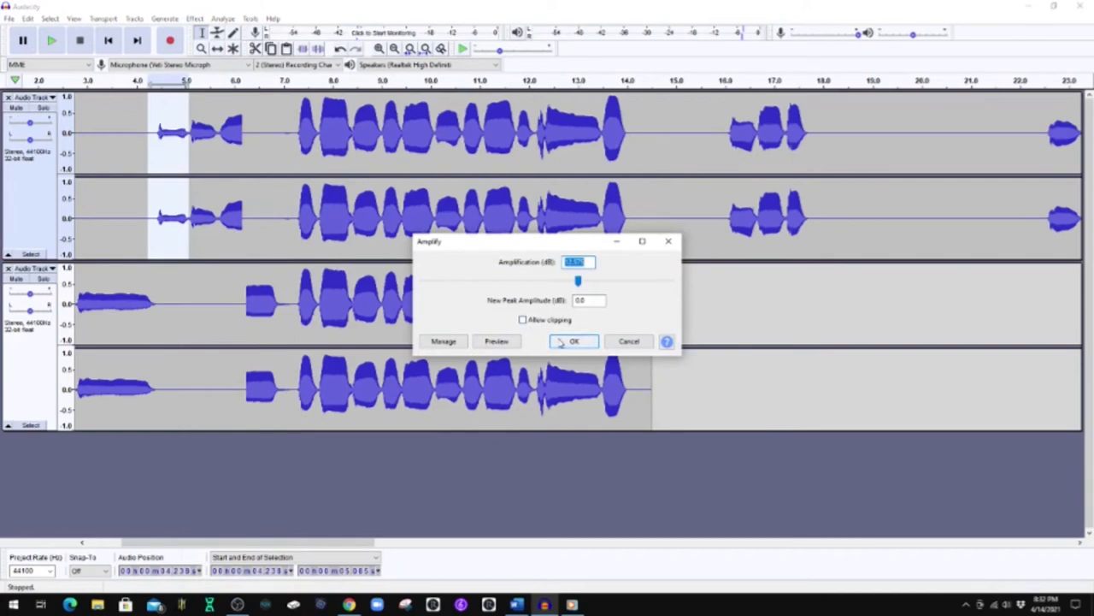
Apply the Amplify boost to the quiet note and select where the takes meet.
click(574, 341)
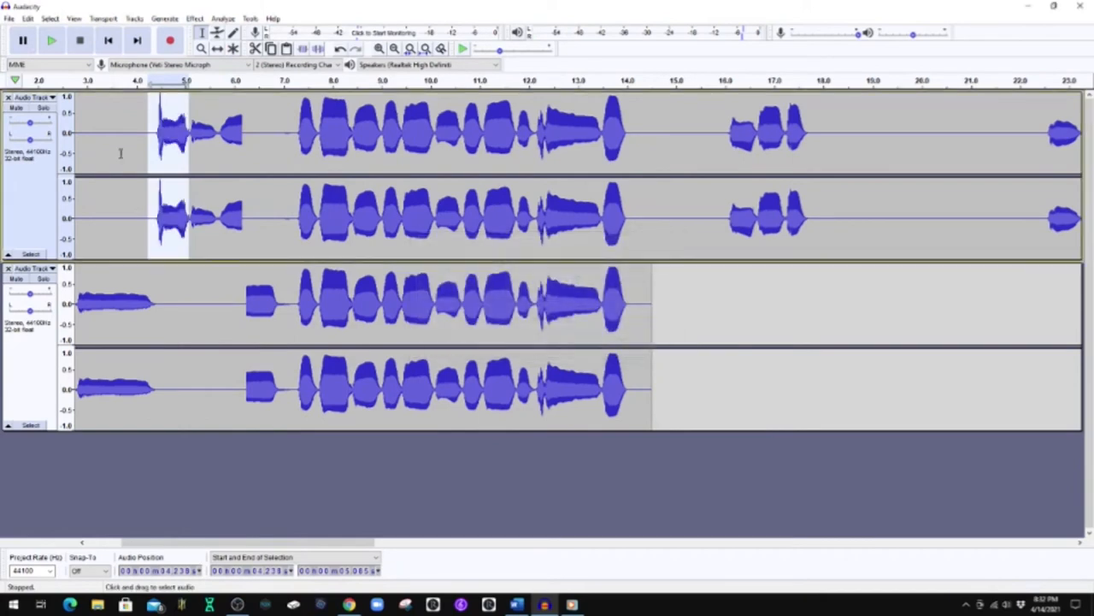
click(52, 41)
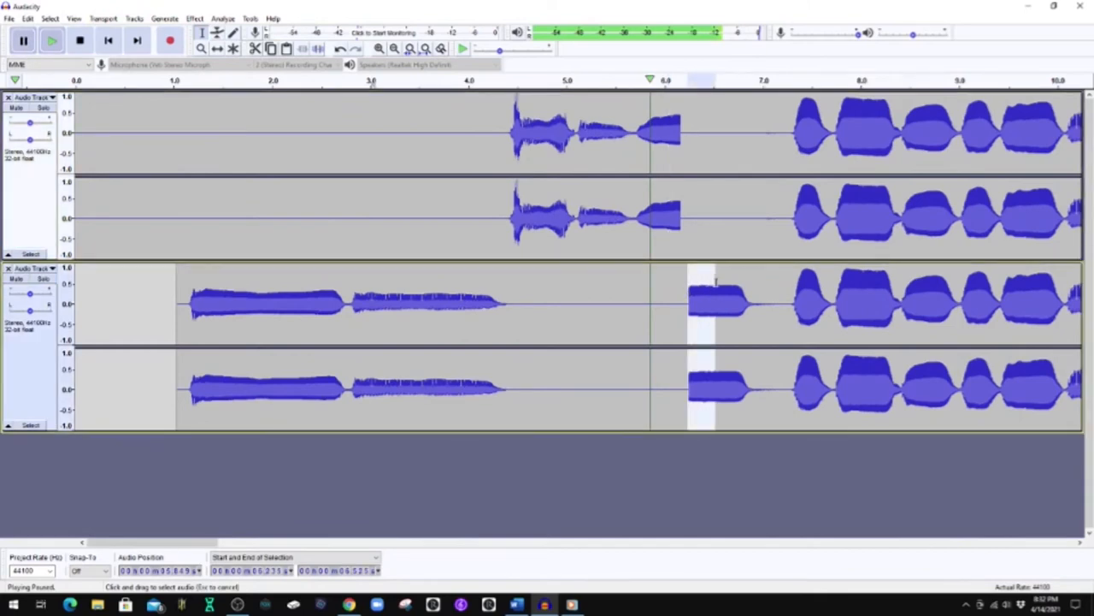
click(195, 17)
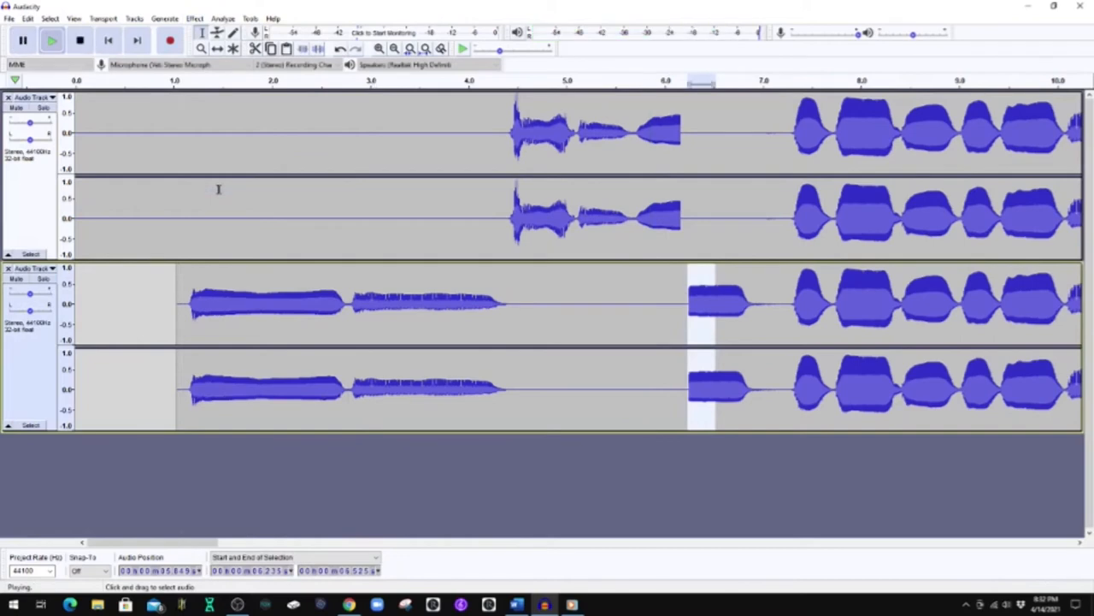
Apply a Fade Out effect to soften the join between the two takes.
click(195, 17)
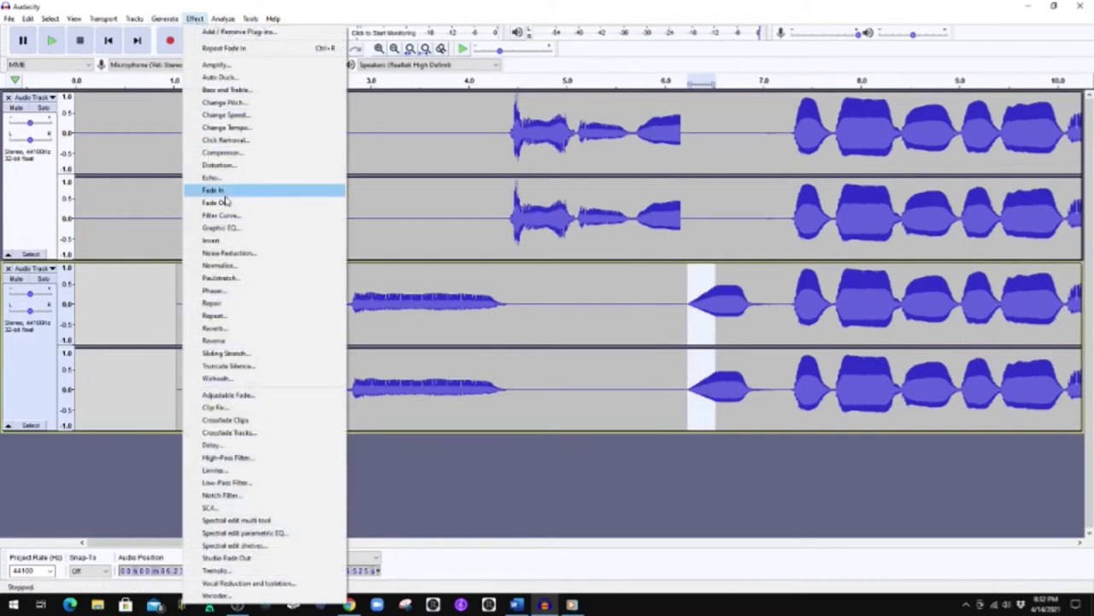
click(212, 189)
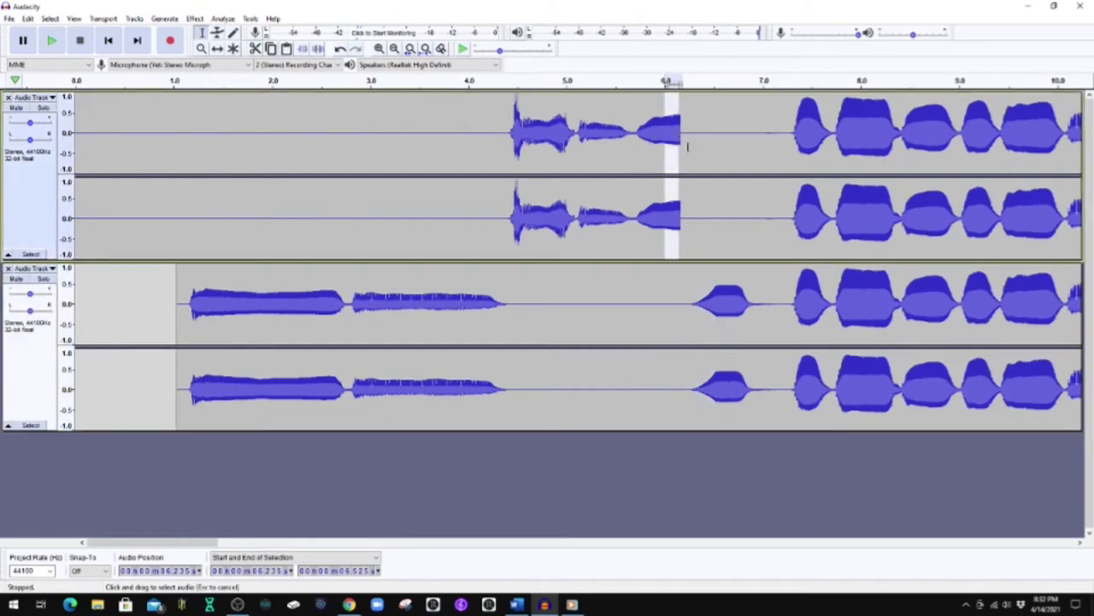
click(195, 17)
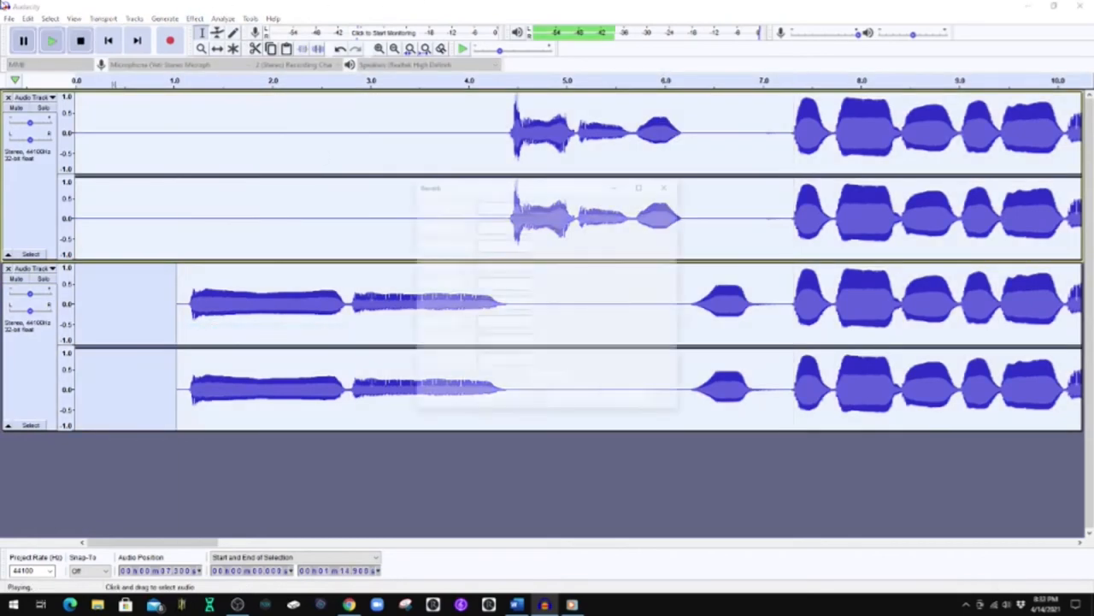
click(79, 41)
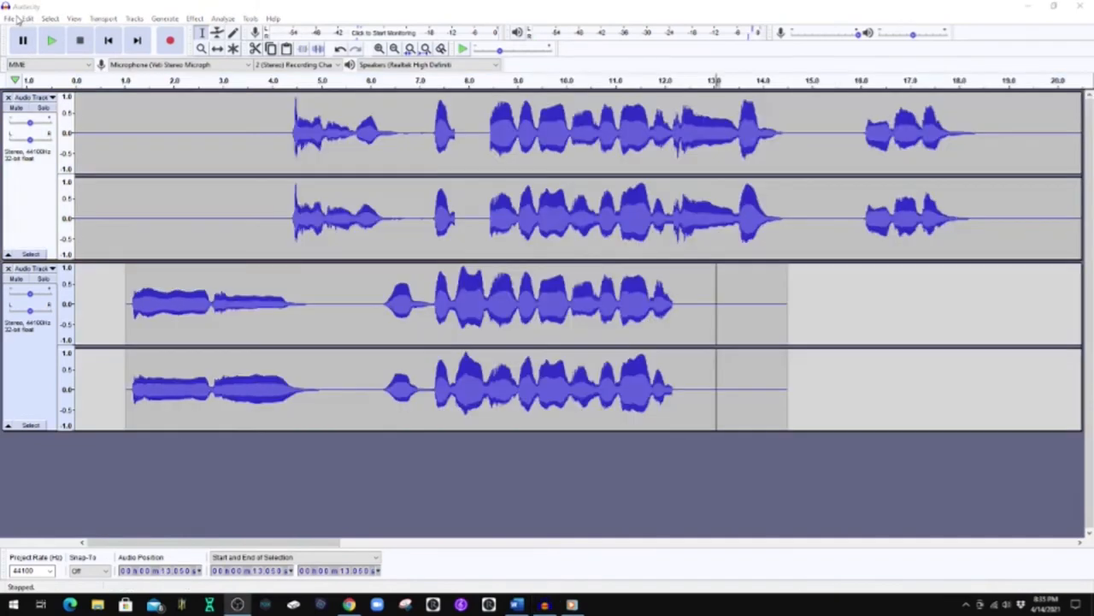
Export the edited recording as an MP3 named 'Trombone'.
click(10, 17)
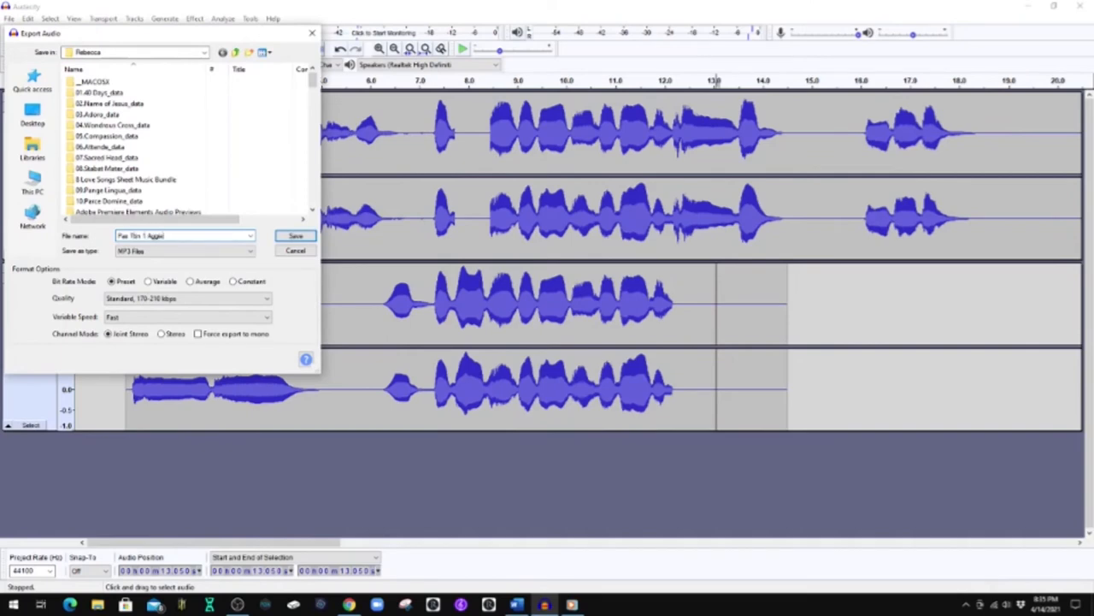
text(Trombone)
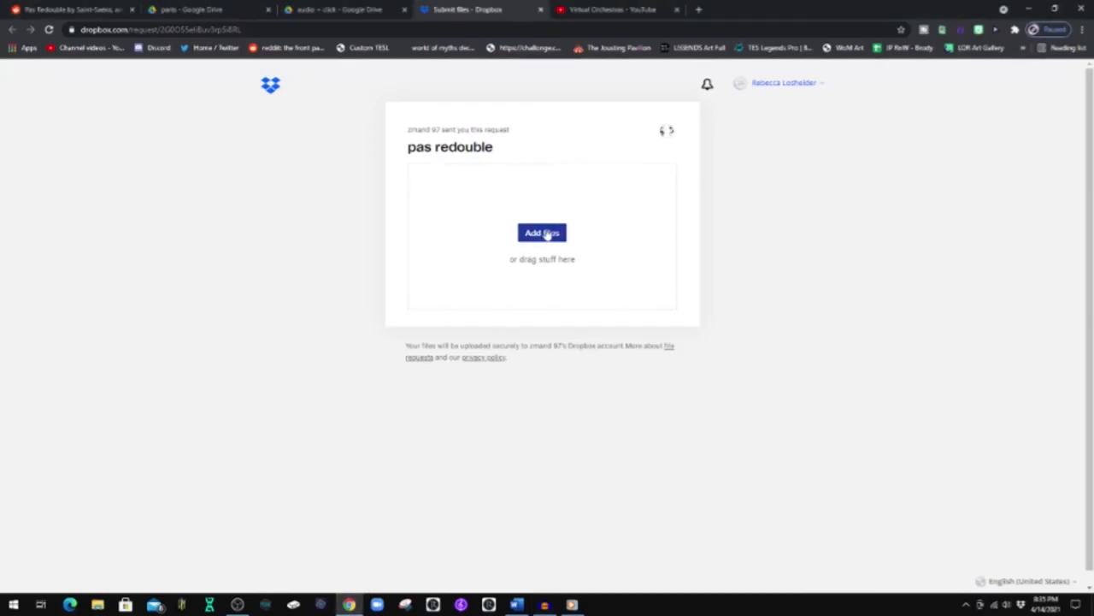
Show the Add files source options on the Dropbox 'pas redouble' request page.
click(542, 232)
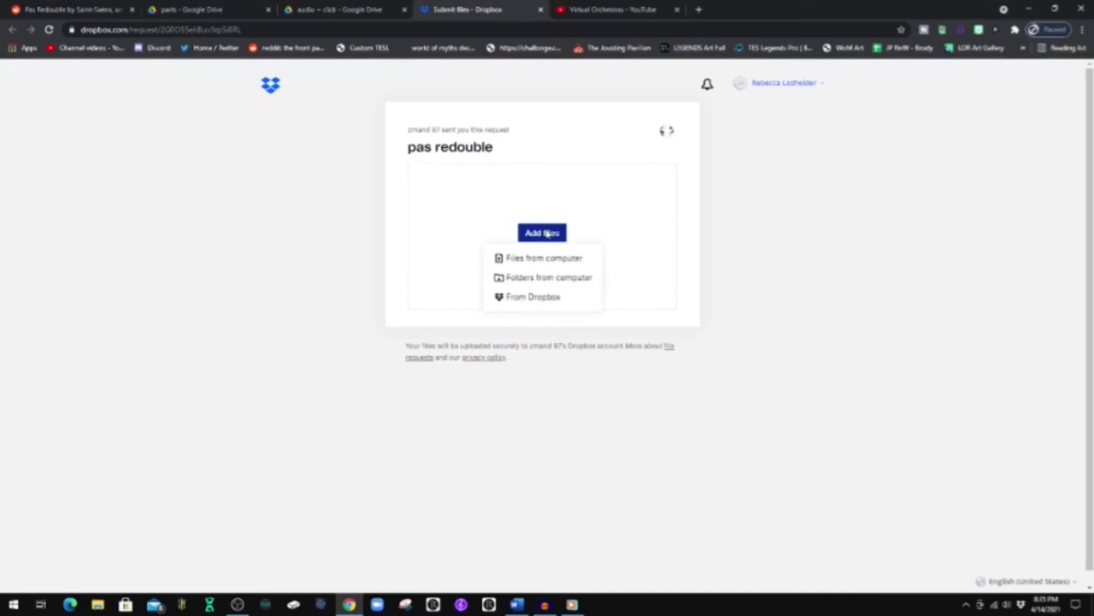
mouse_move(691, 215)
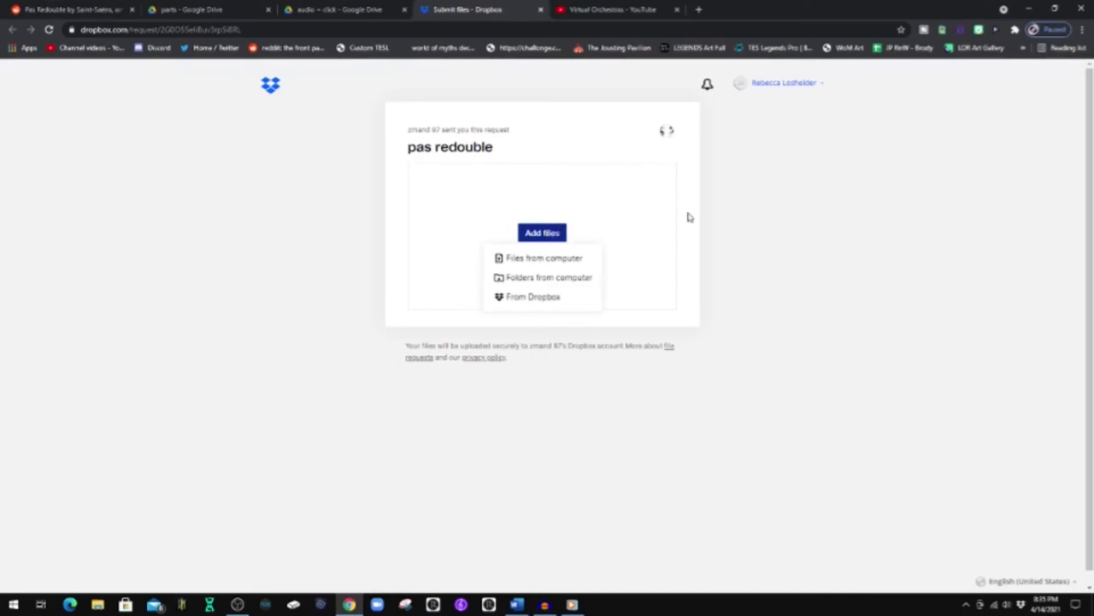